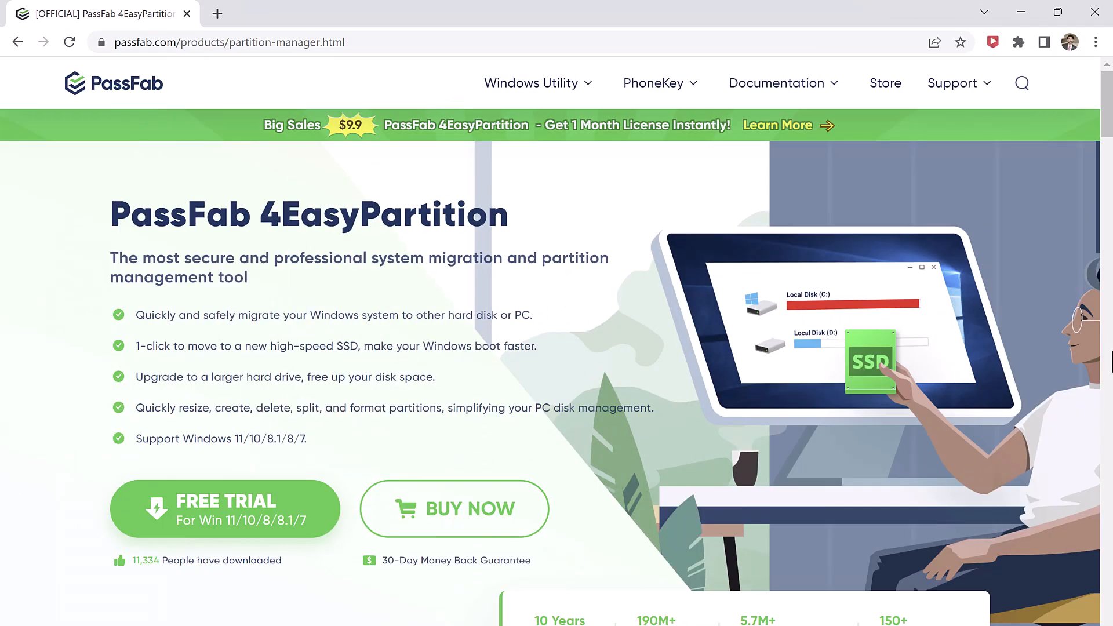
pyautogui.moveTo(428, 225)
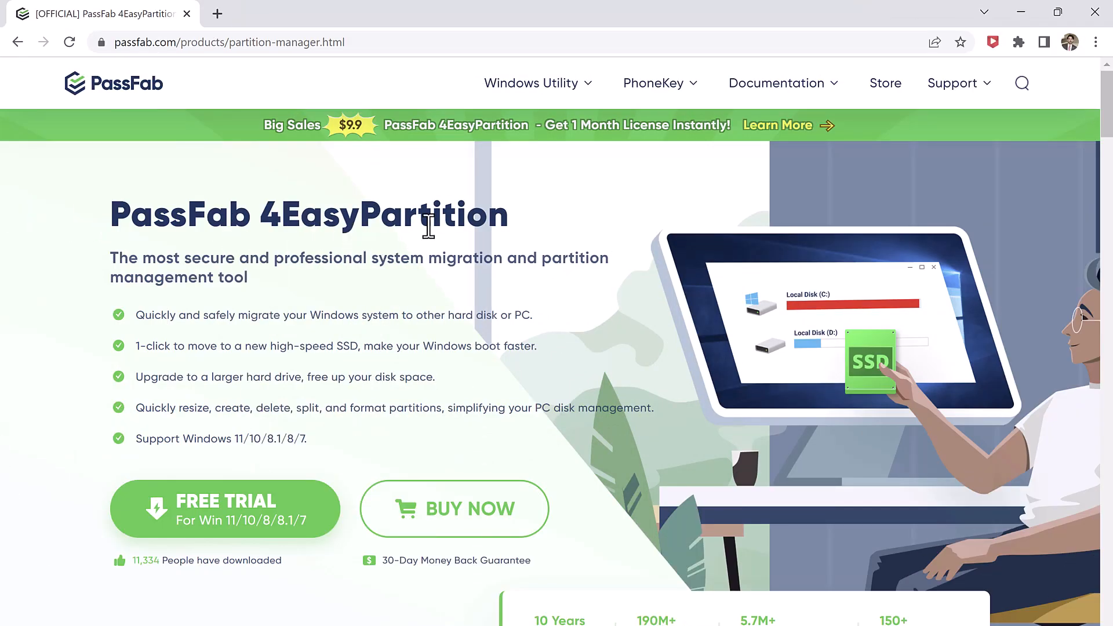
pyautogui.moveTo(814, 317)
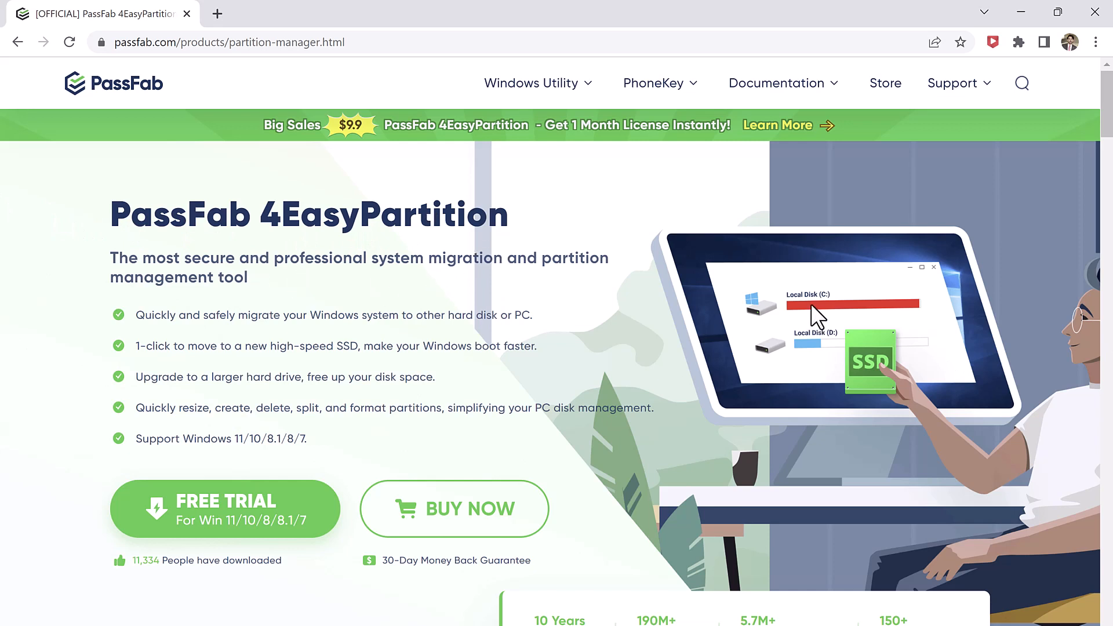
pyautogui.moveTo(213, 302)
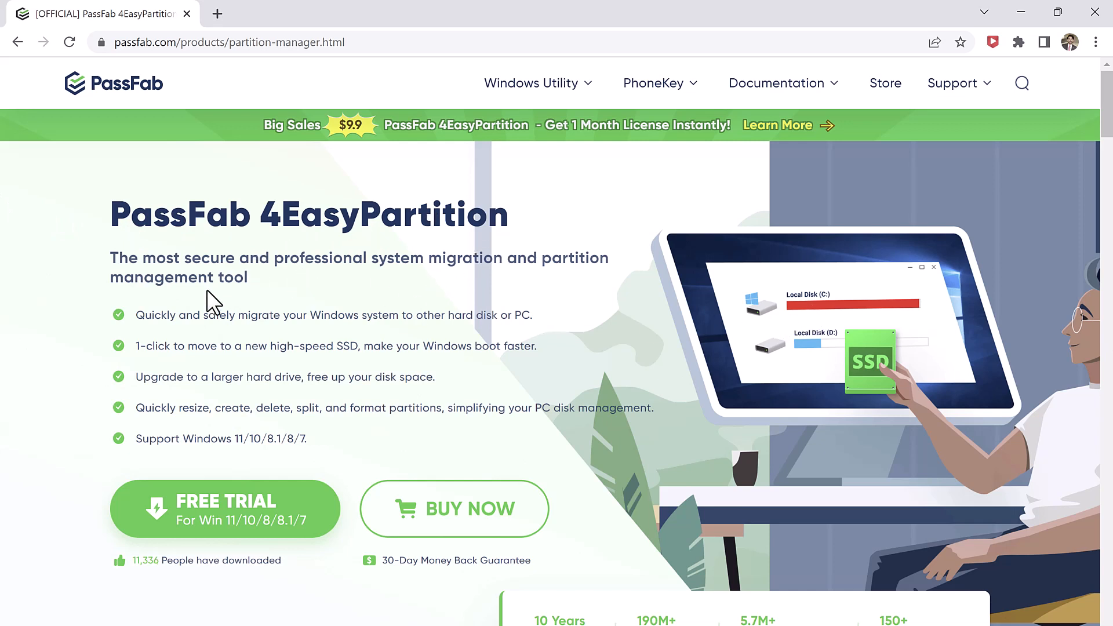
pyautogui.moveTo(671, 328)
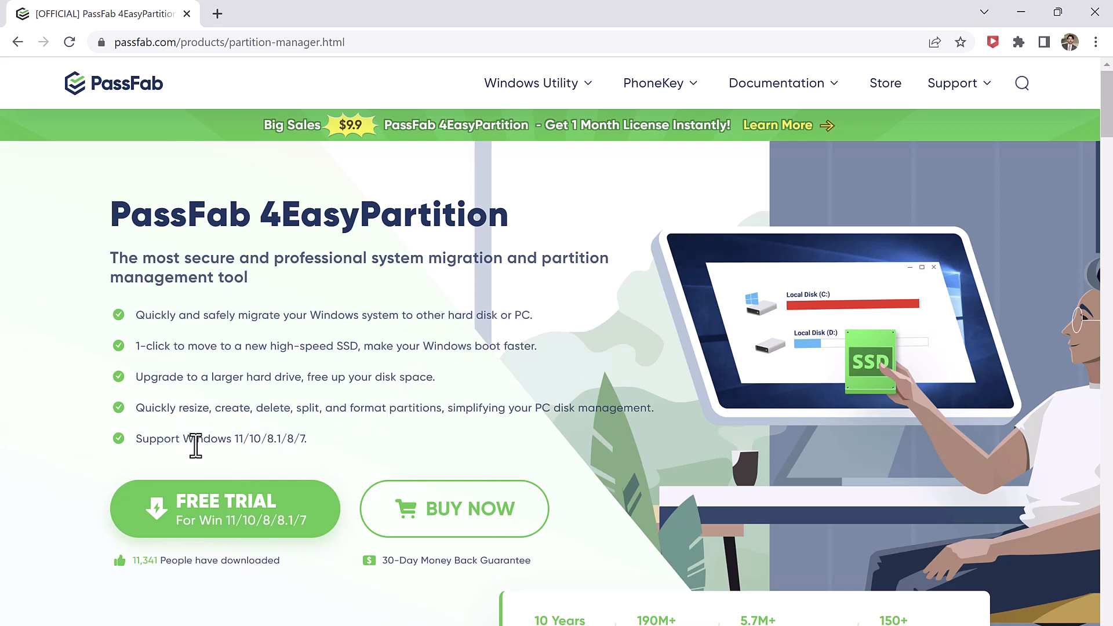
pyautogui.moveTo(313, 458)
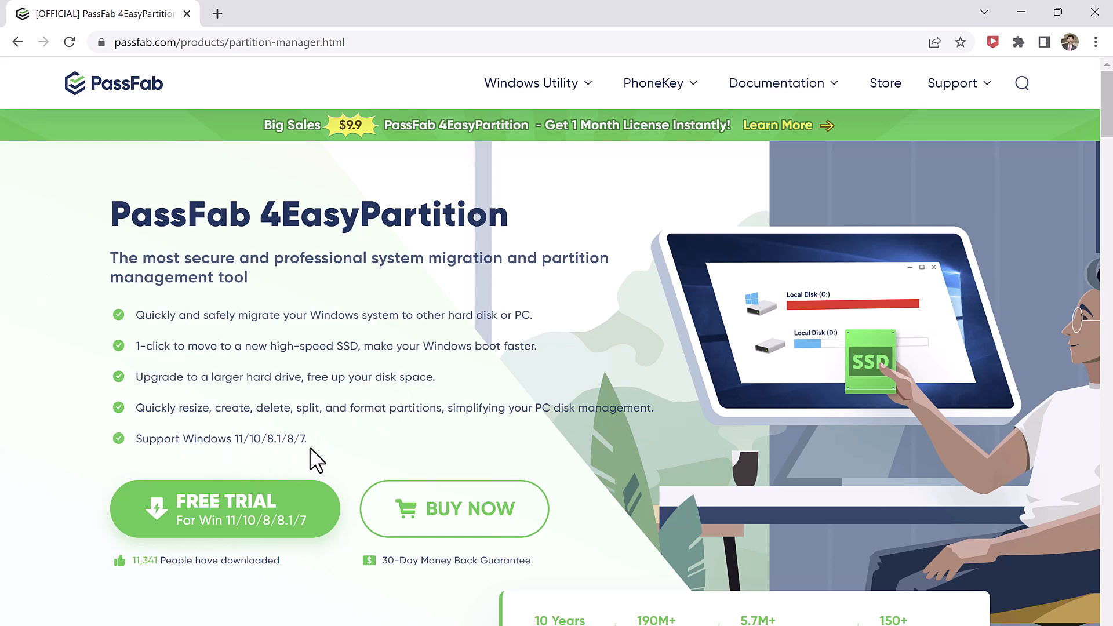
# Step: Download the 4EasyPartition free trial and open it on the System Migration Tool screen
pyautogui.scroll(-3)
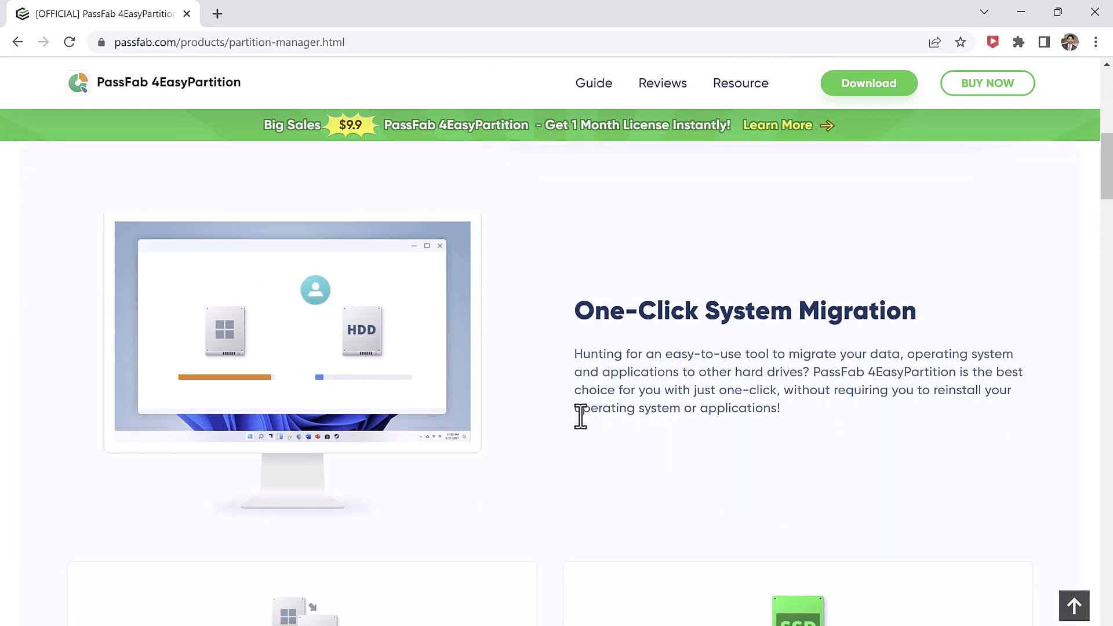
pyautogui.moveTo(621, 462)
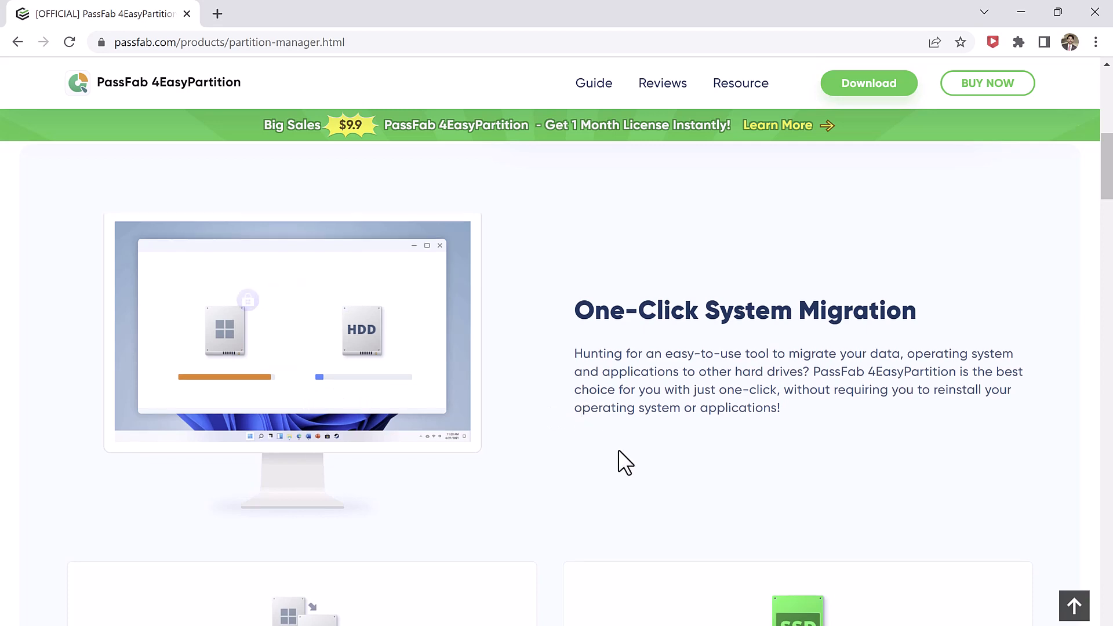
pyautogui.scroll(-3)
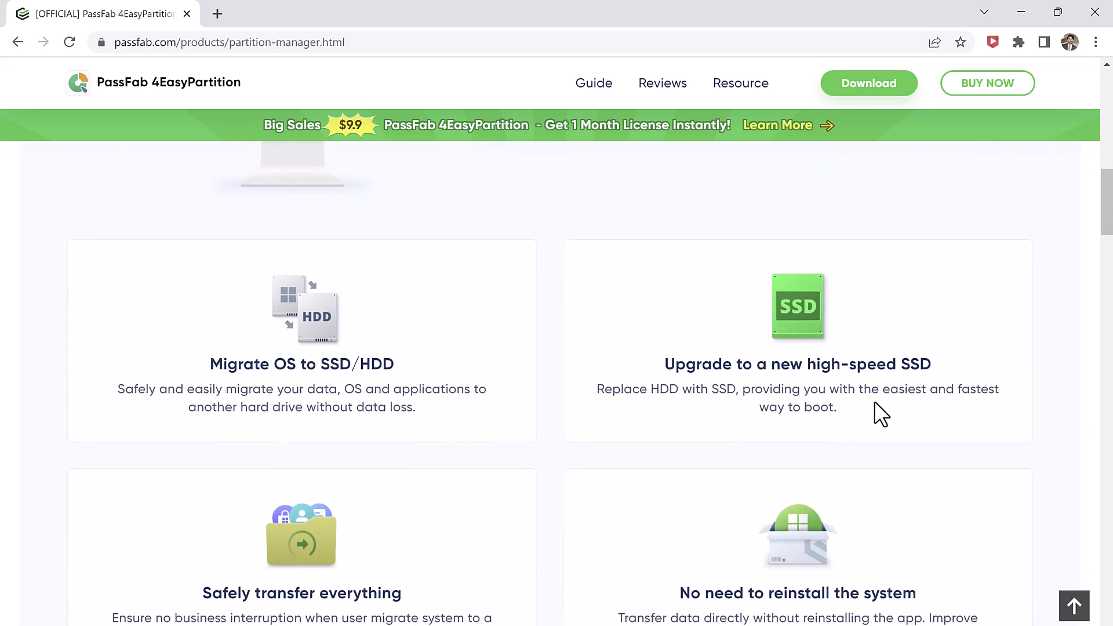
pyautogui.scroll(-3)
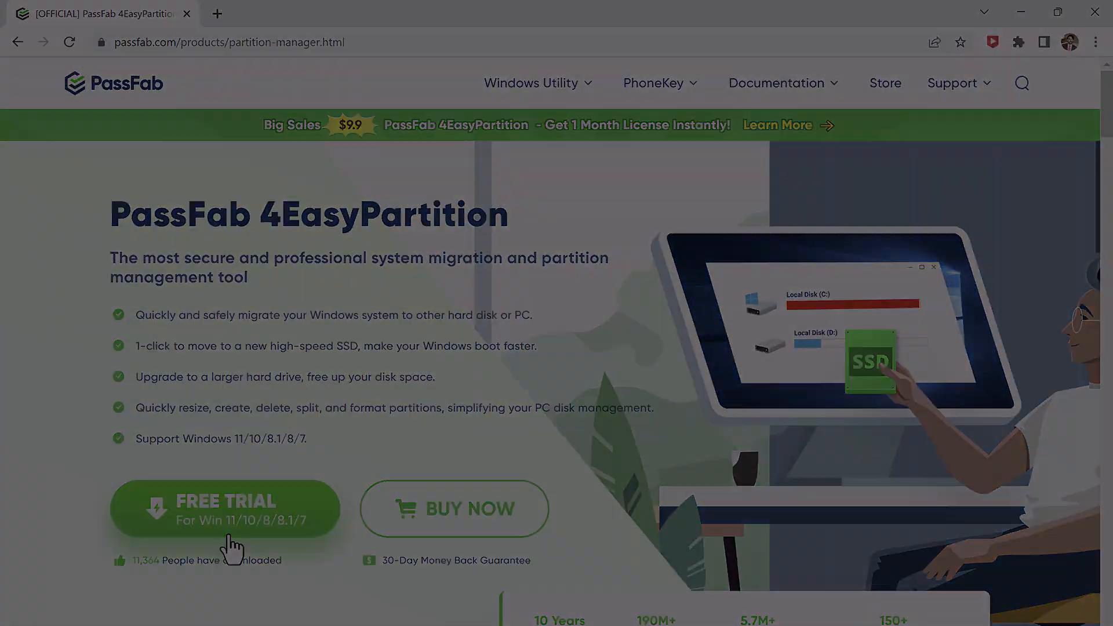
pyautogui.click(224, 509)
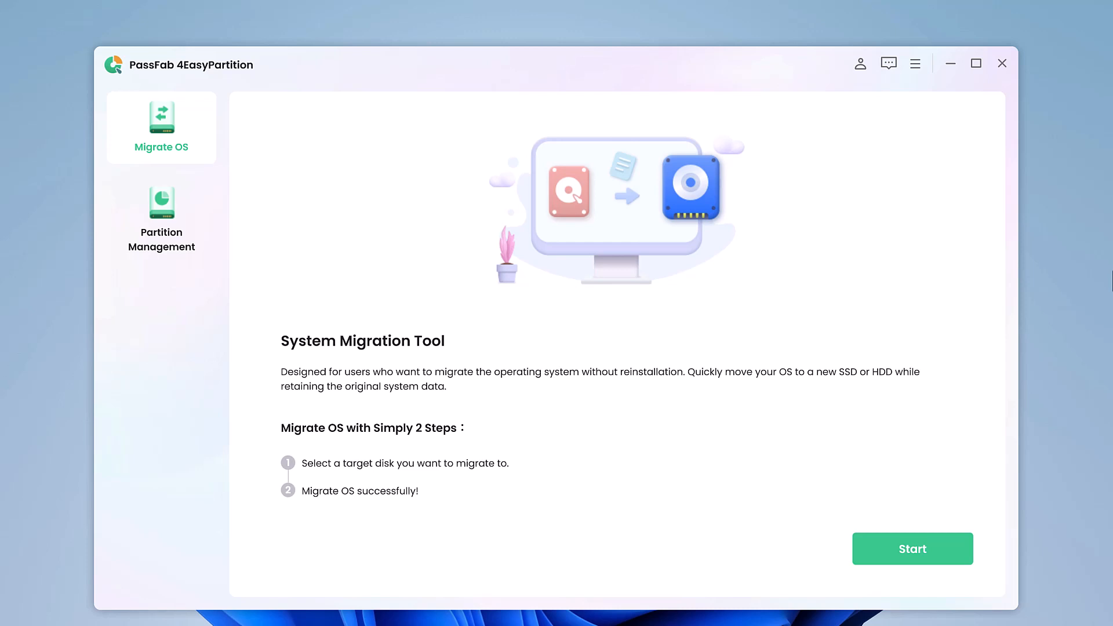
pyautogui.moveTo(187, 175)
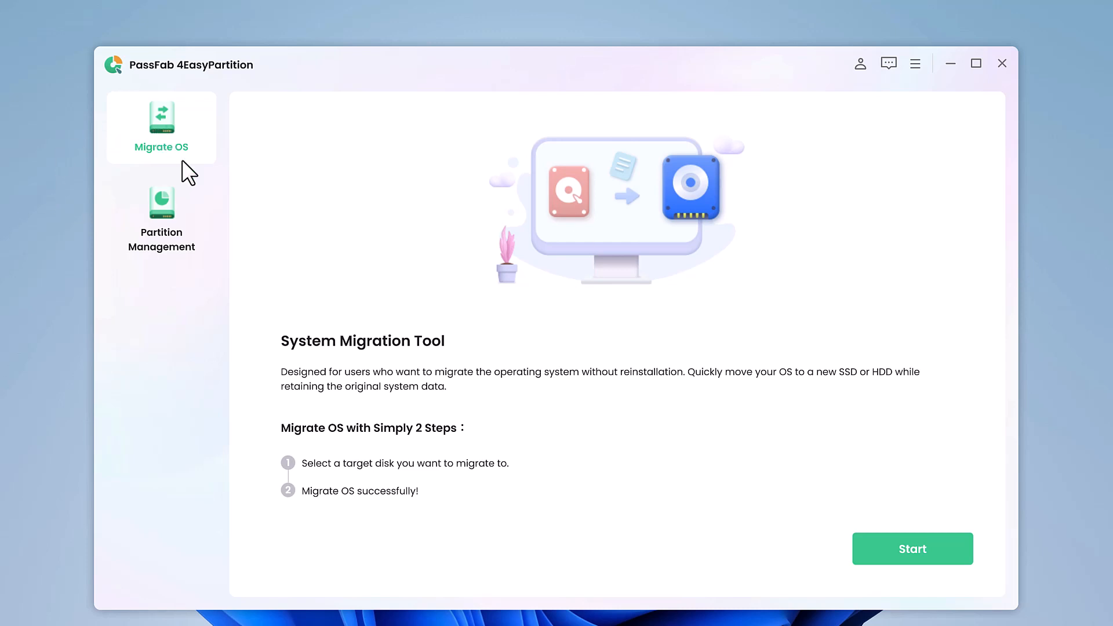
pyautogui.moveTo(376, 439)
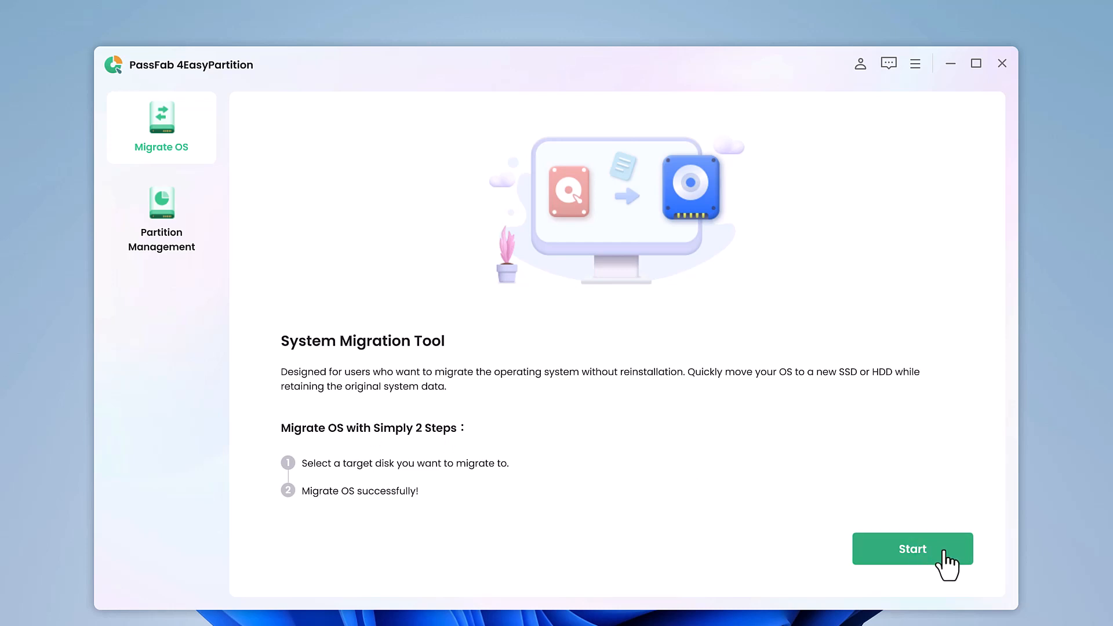
# Step: Start the migration setup and select the 29.3 GB Disk 1 as target
pyautogui.click(912, 548)
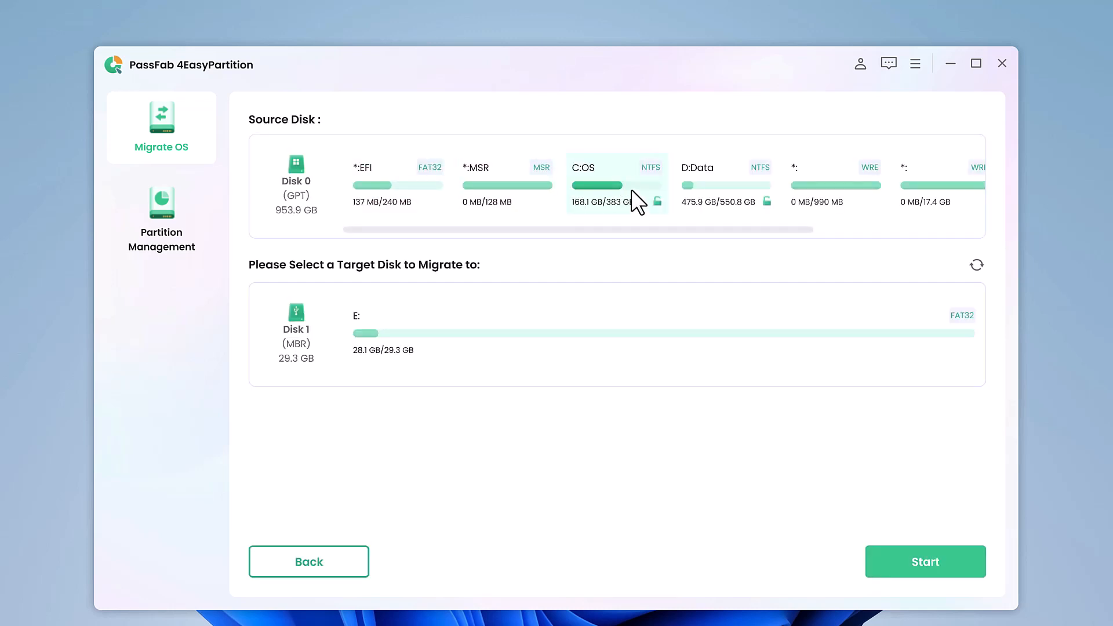
pyautogui.click(571, 334)
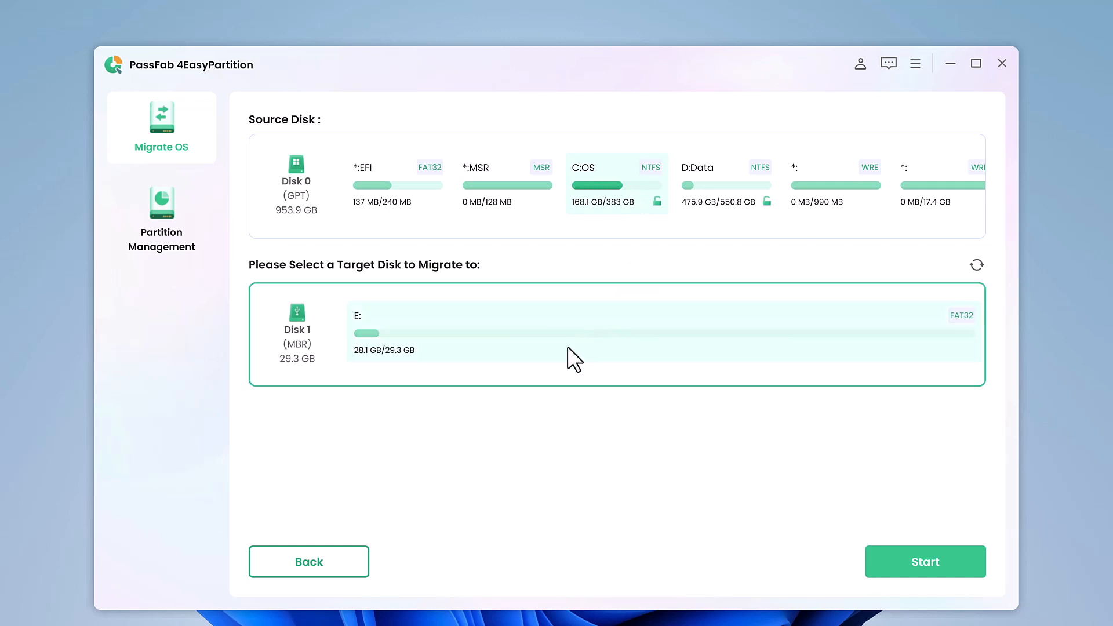
pyautogui.moveTo(620, 273)
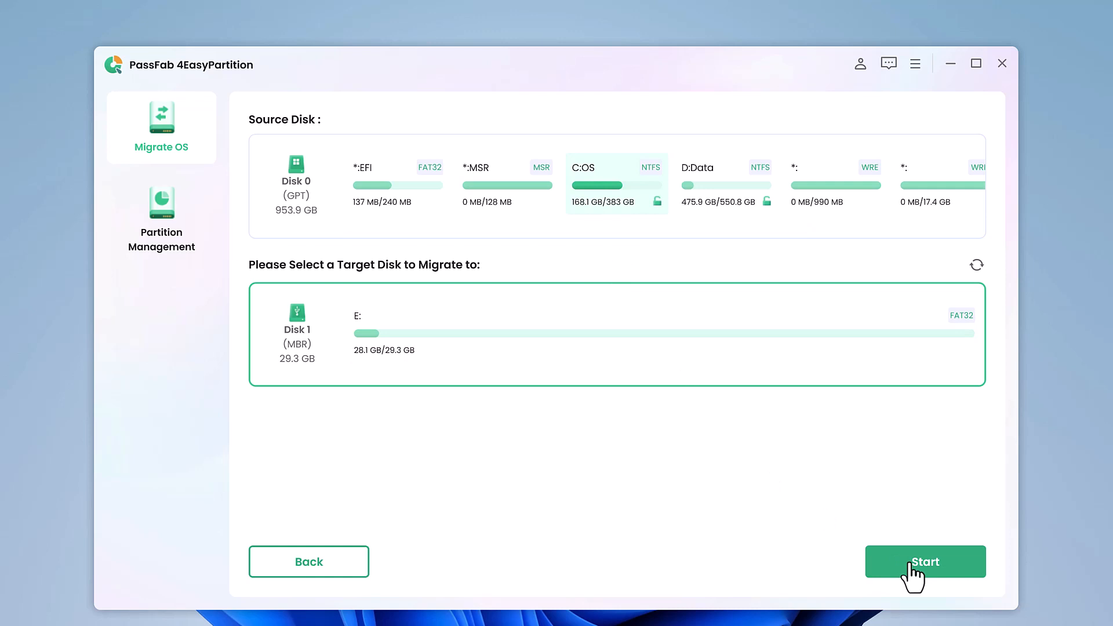
pyautogui.click(925, 562)
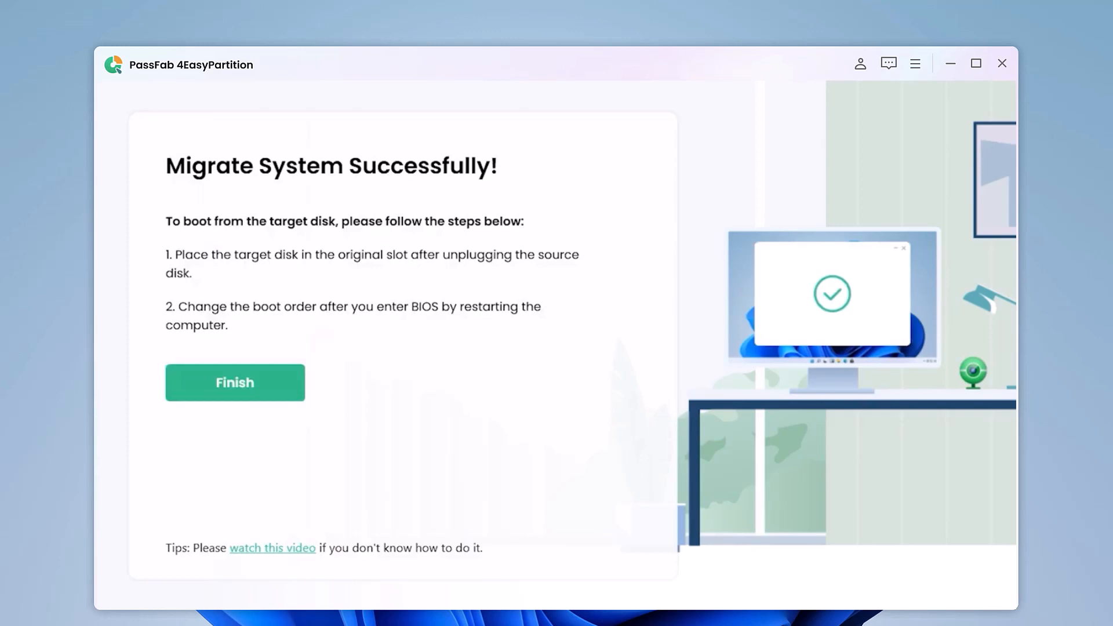
pyautogui.moveTo(264, 575)
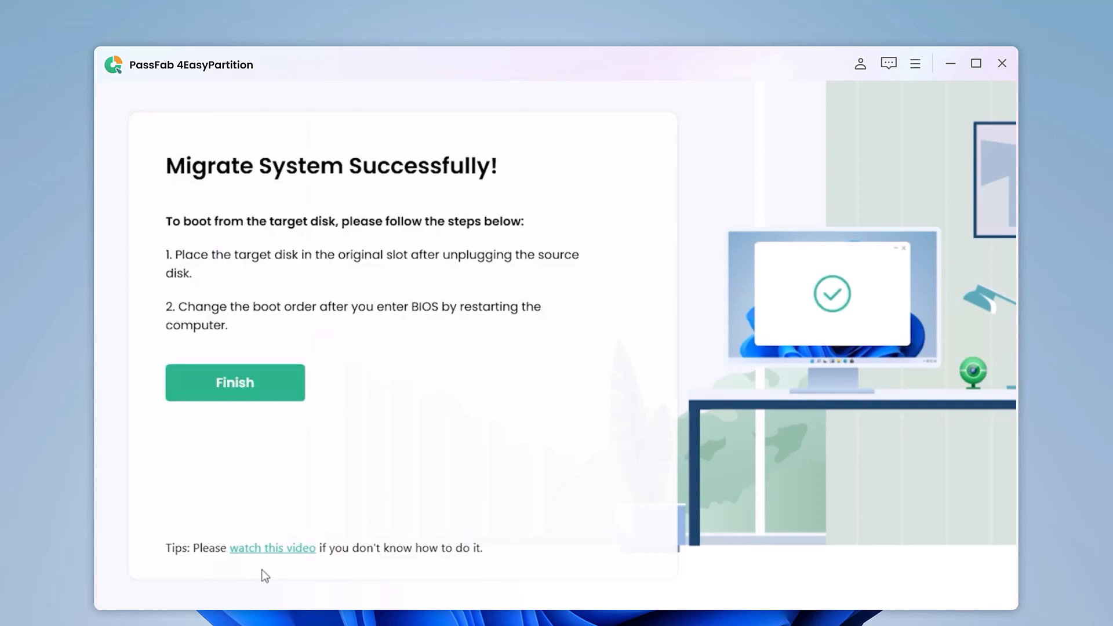
pyautogui.moveTo(287, 320)
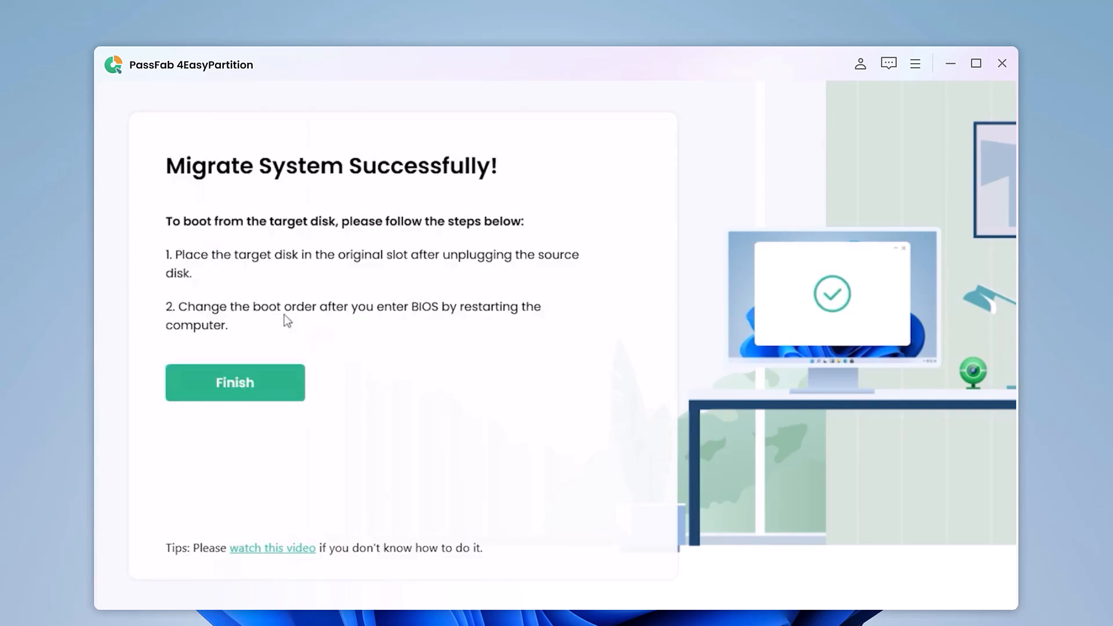